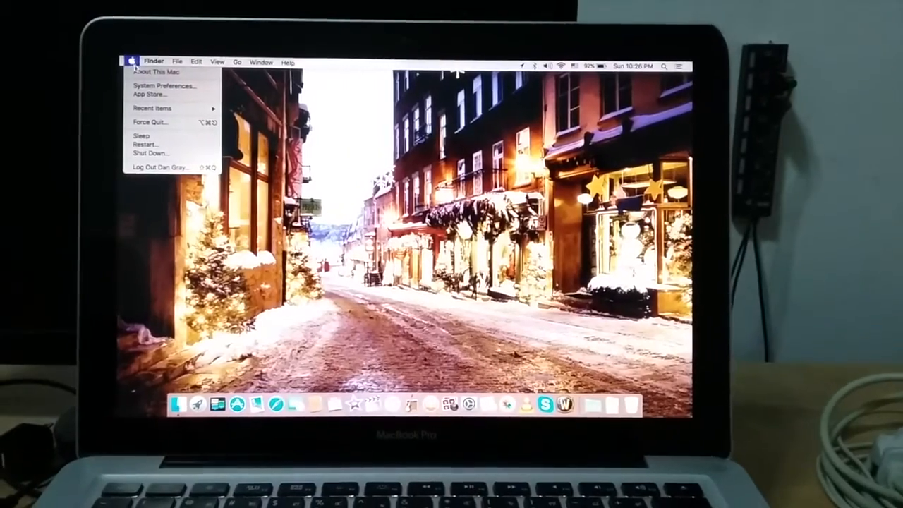
Review the Overview showing OS X El Capitan 10.11.1 and 8 GB memory, then close the window
click(137, 86)
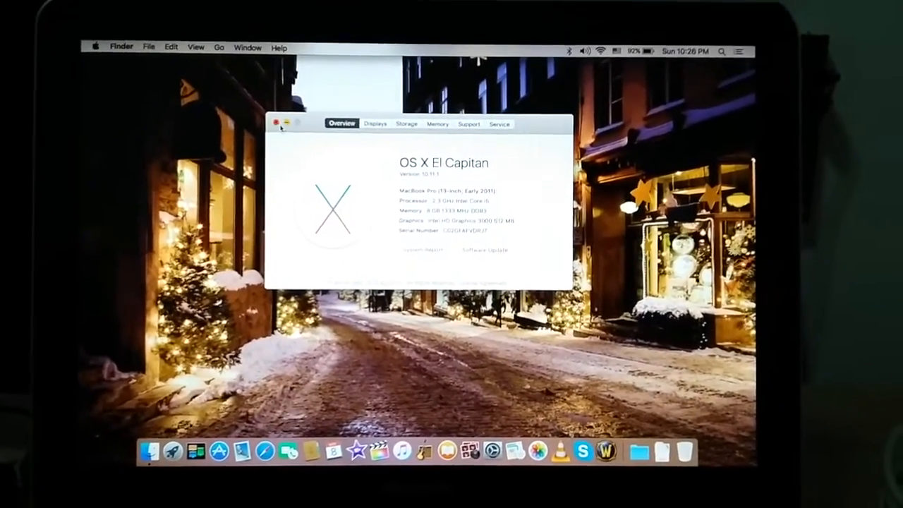
click(276, 124)
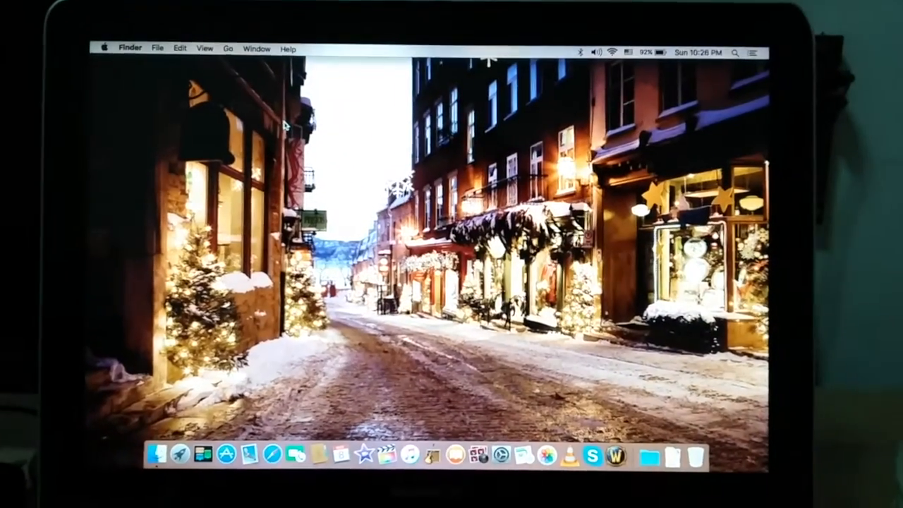